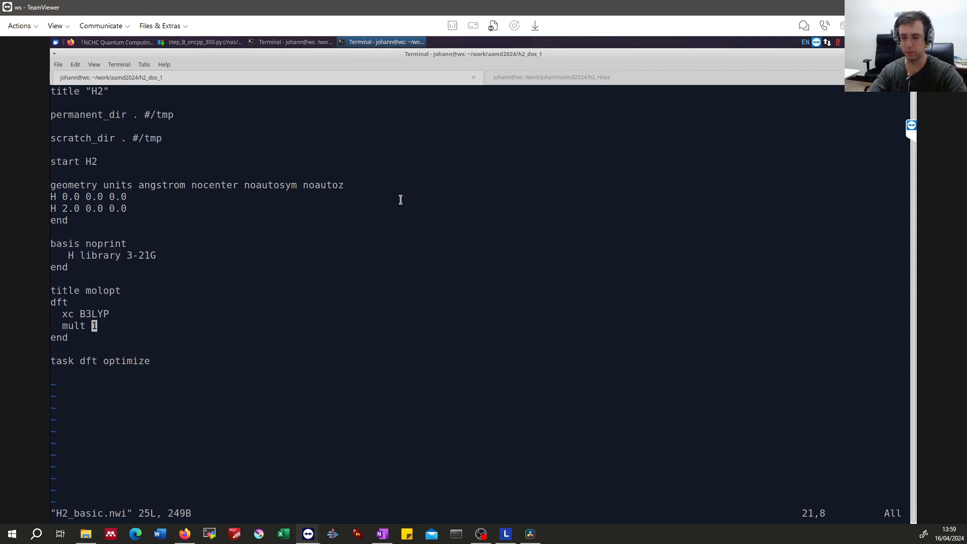
mouse_move(110, 366)
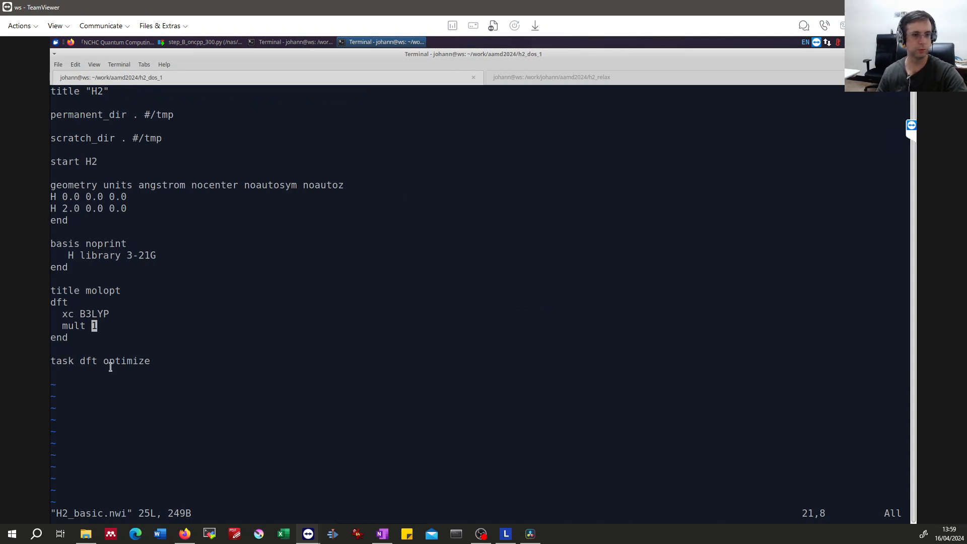
mouse_move(151, 248)
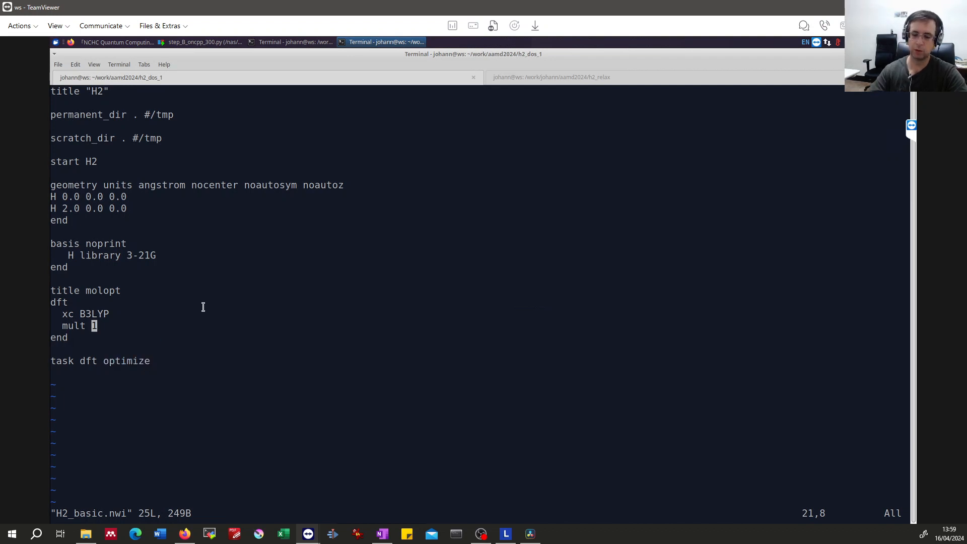
Step: Begin a new line under mult 1 in the dft block reading 'print "'
key("i")
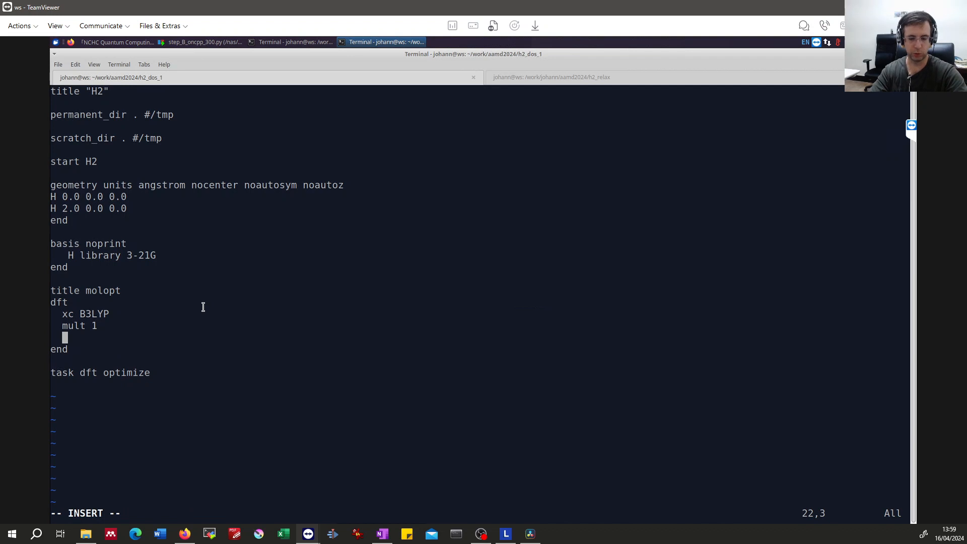
type("pr")
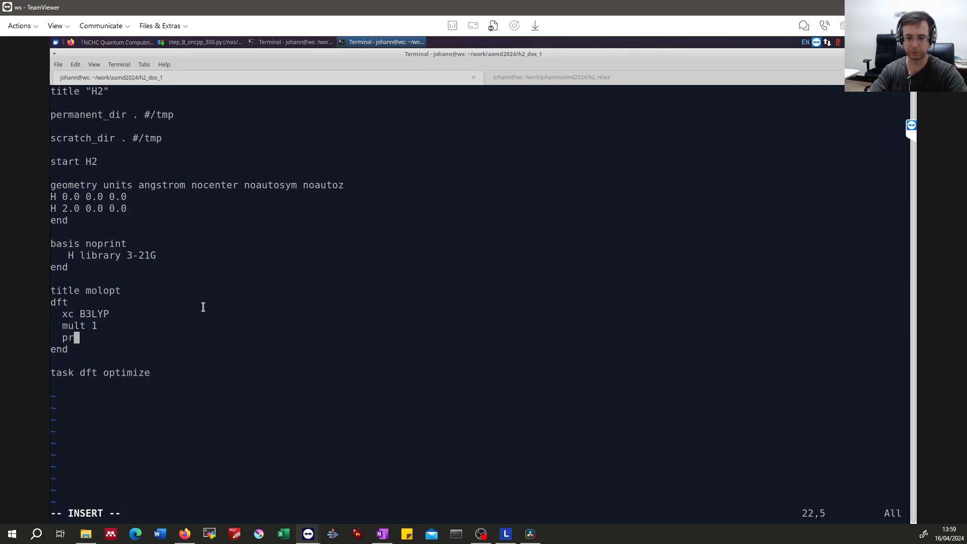
type("int")
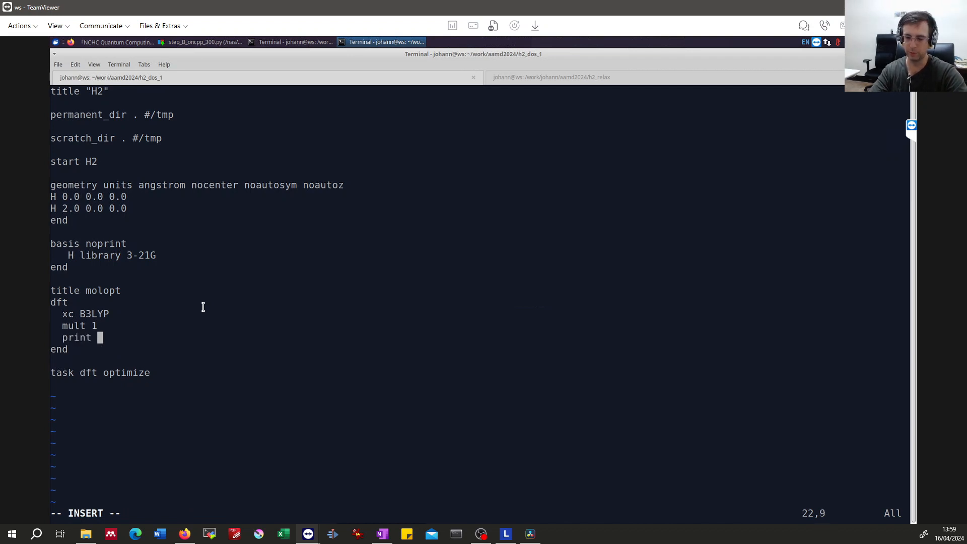
type("\"")
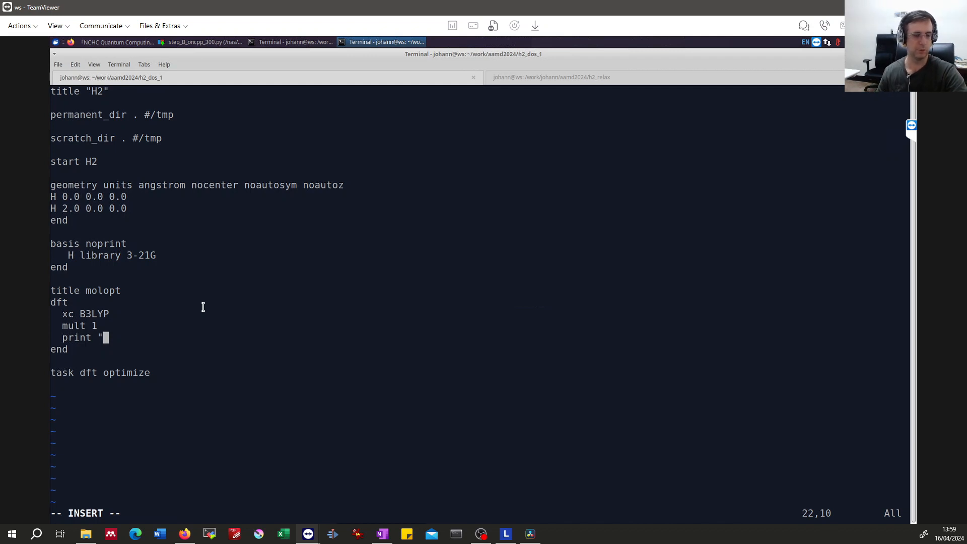
mouse_move(145, 317)
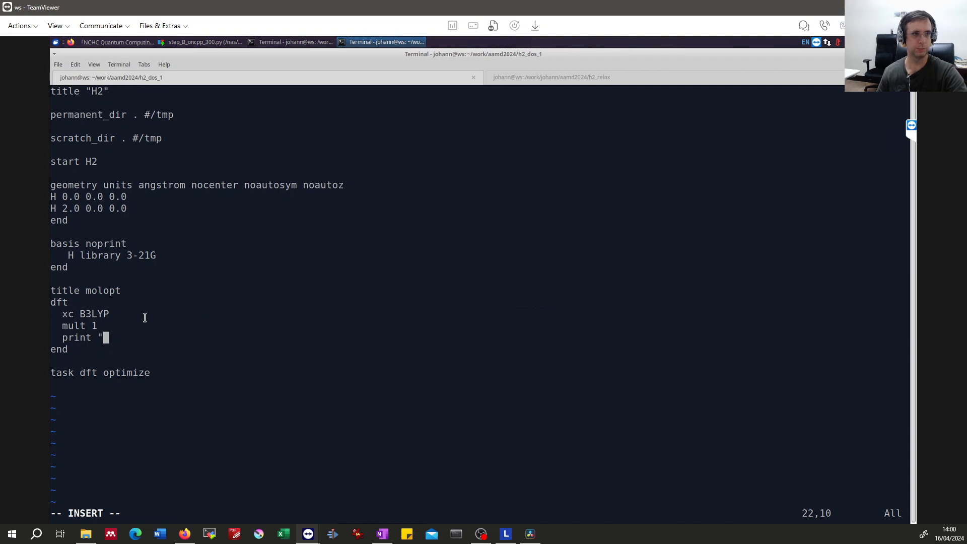
mouse_move(76, 306)
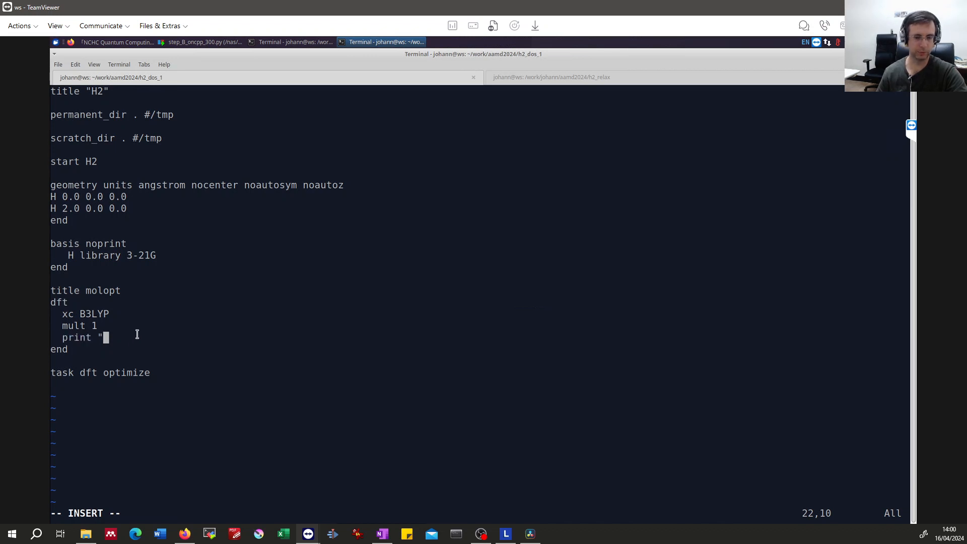
Step: Continue the print line to read 'print "final evals" "final vector'
type("final e")
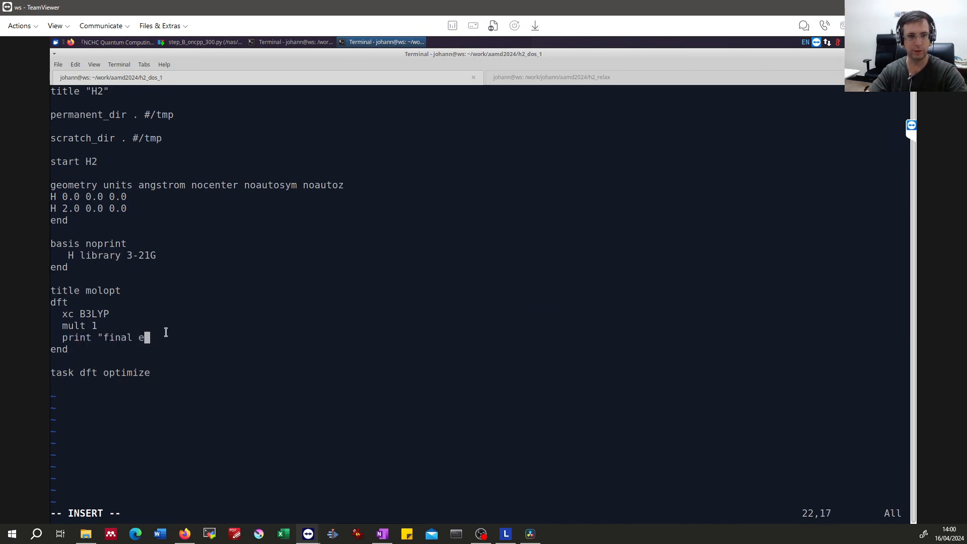
type("vals\" \"final")
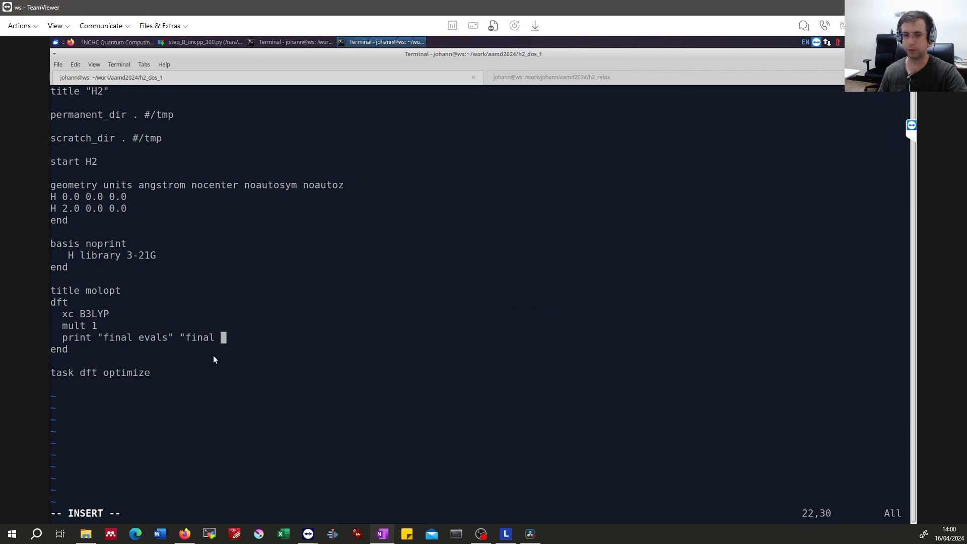
type("vector")
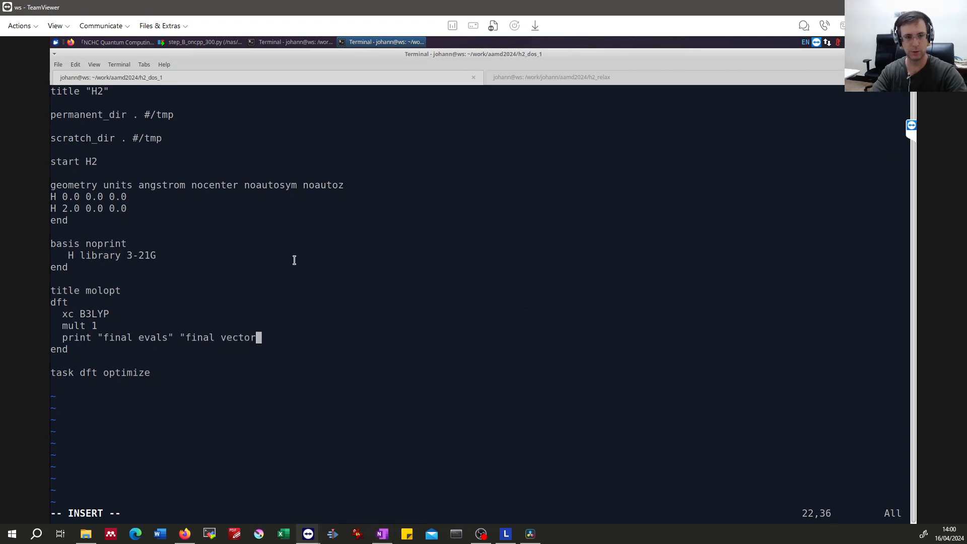